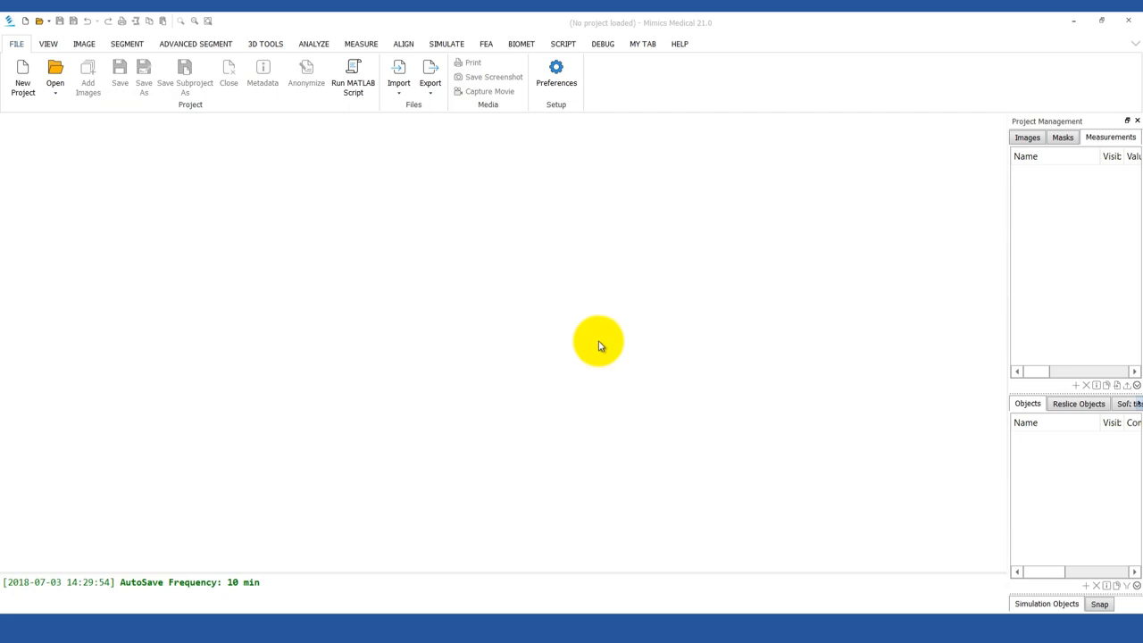
mouse_move(625, 251)
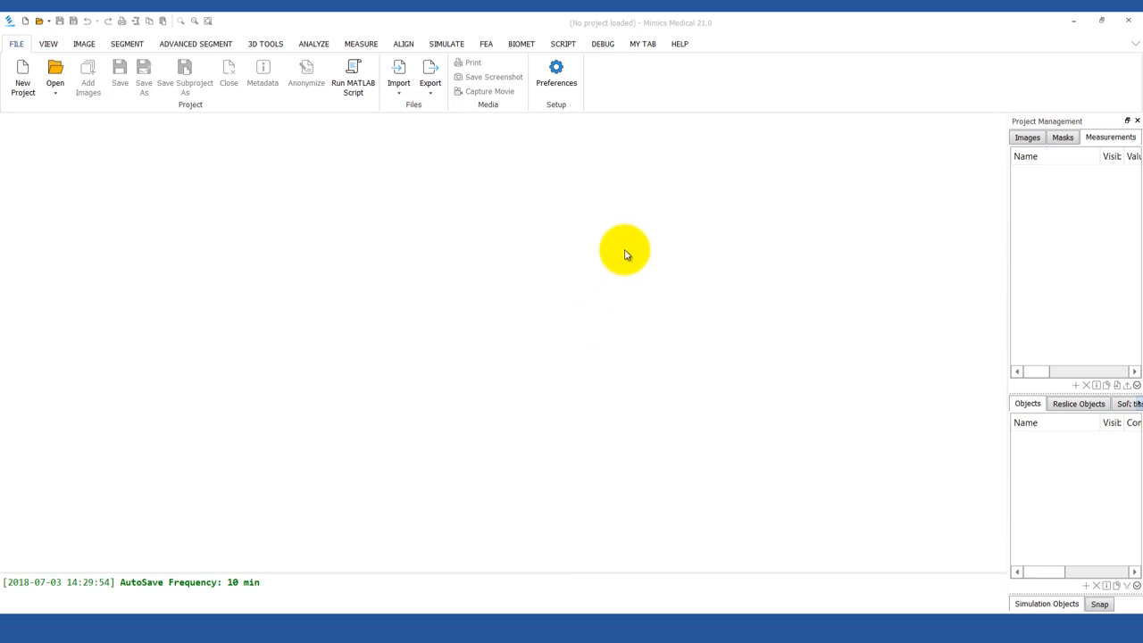
mouse_move(695, 22)
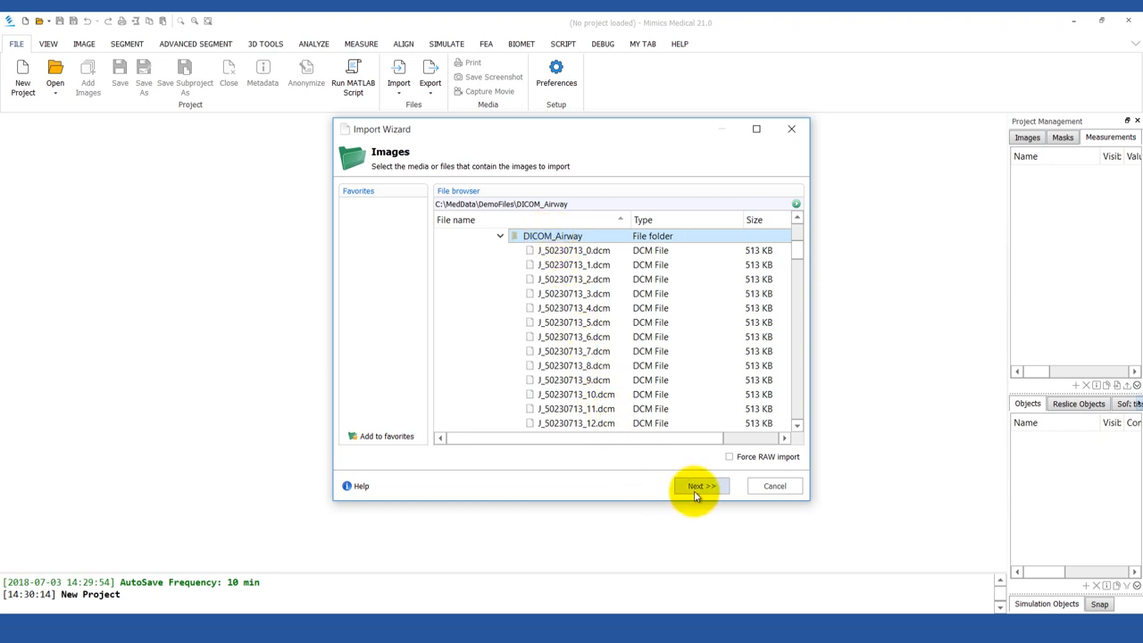
Proceed through the Import Wizard, review the Grouping options, and open the 100-image CT series as a new project.
left_click(702, 486)
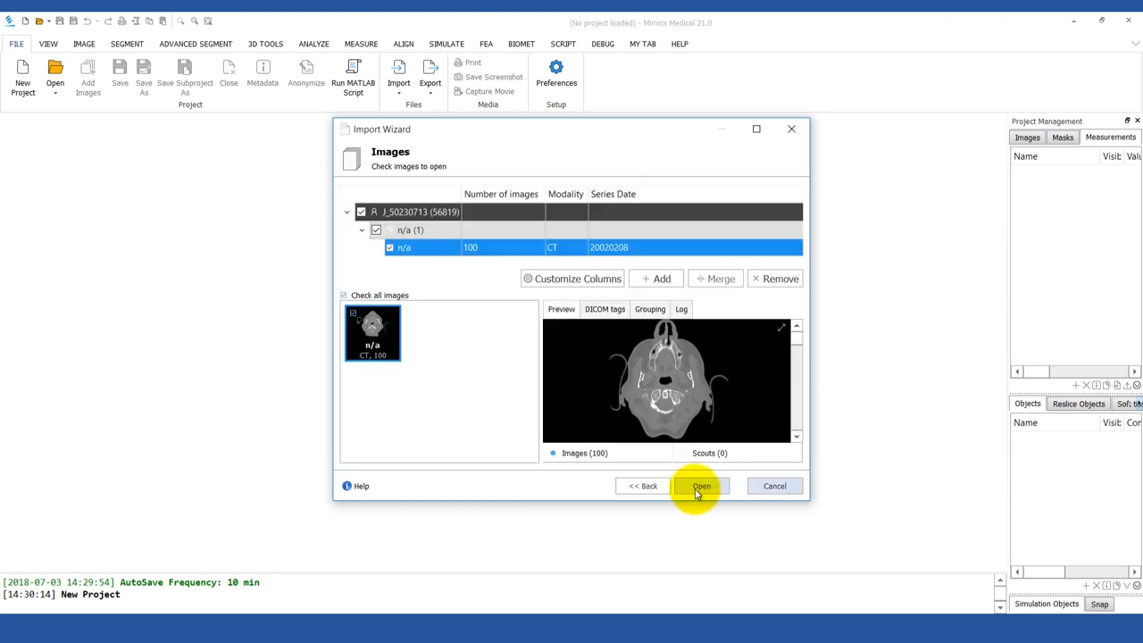
mouse_move(800, 341)
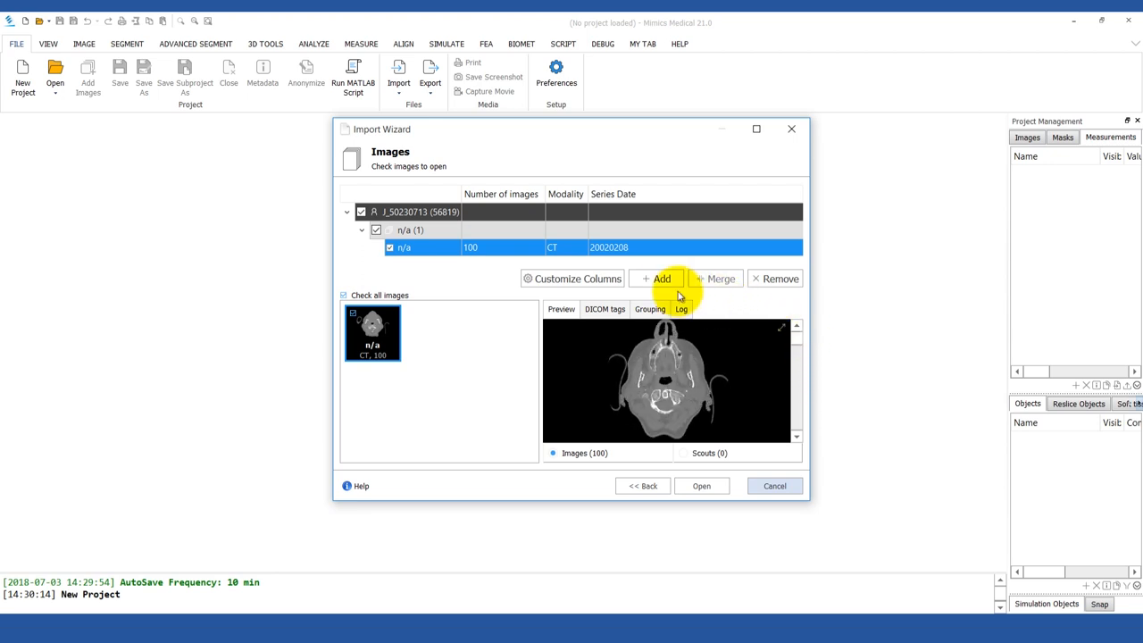
left_click(650, 309)
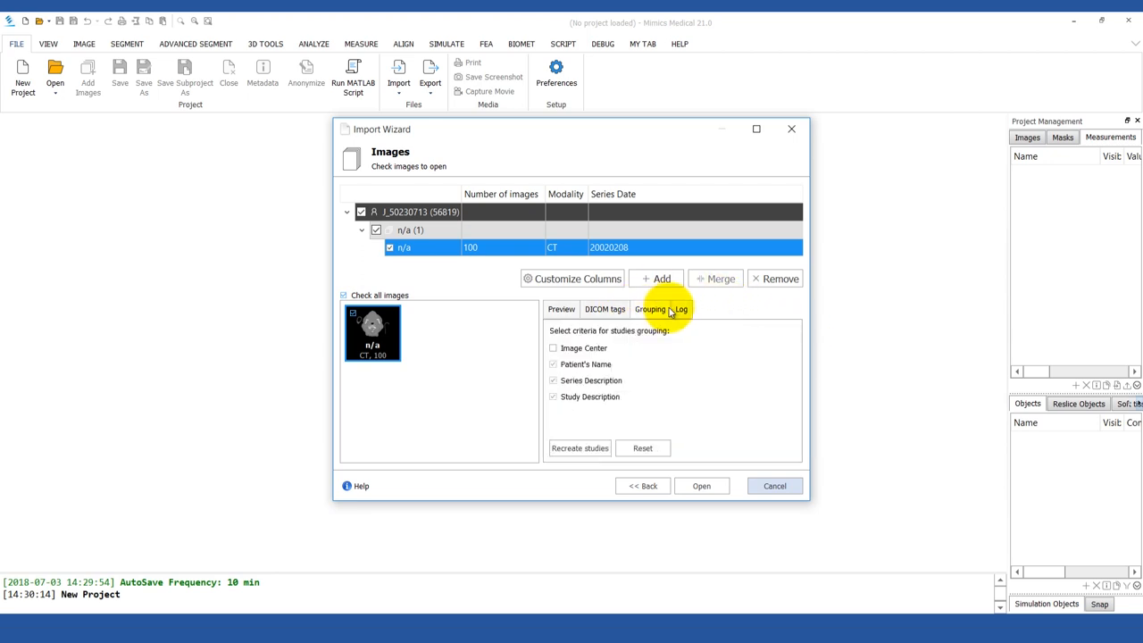
left_click(561, 309)
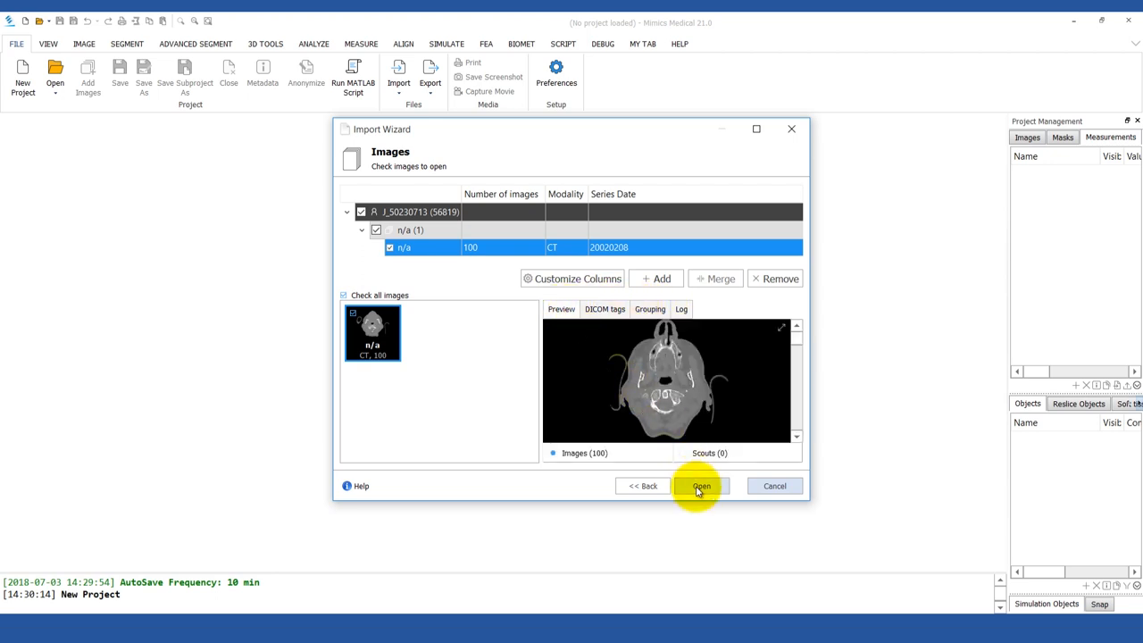
left_click(701, 486)
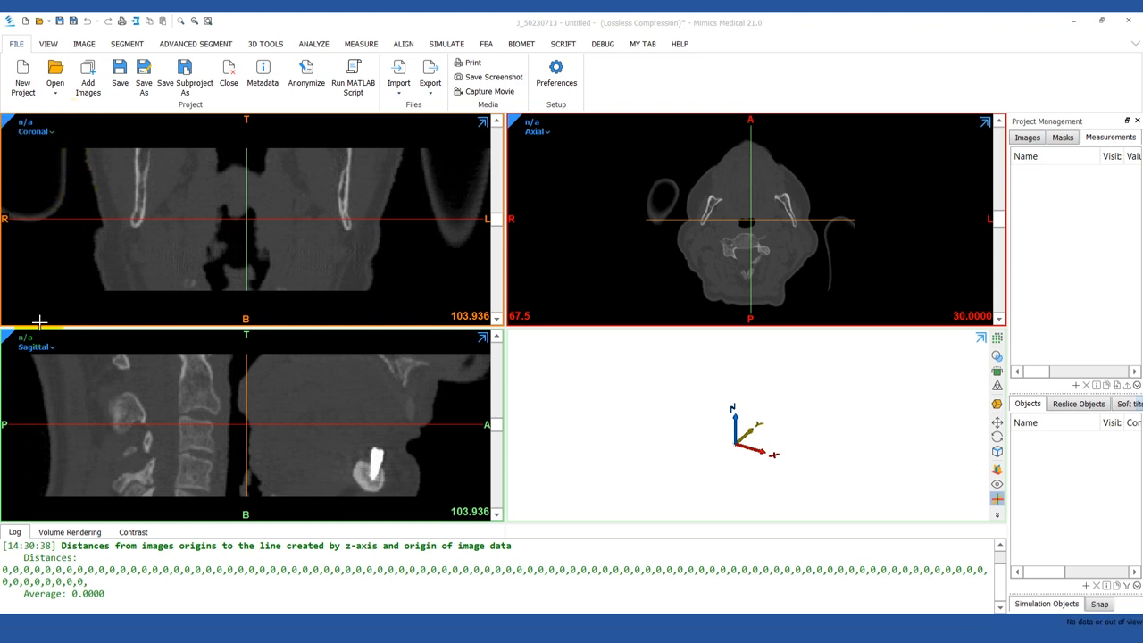
mouse_move(25, 358)
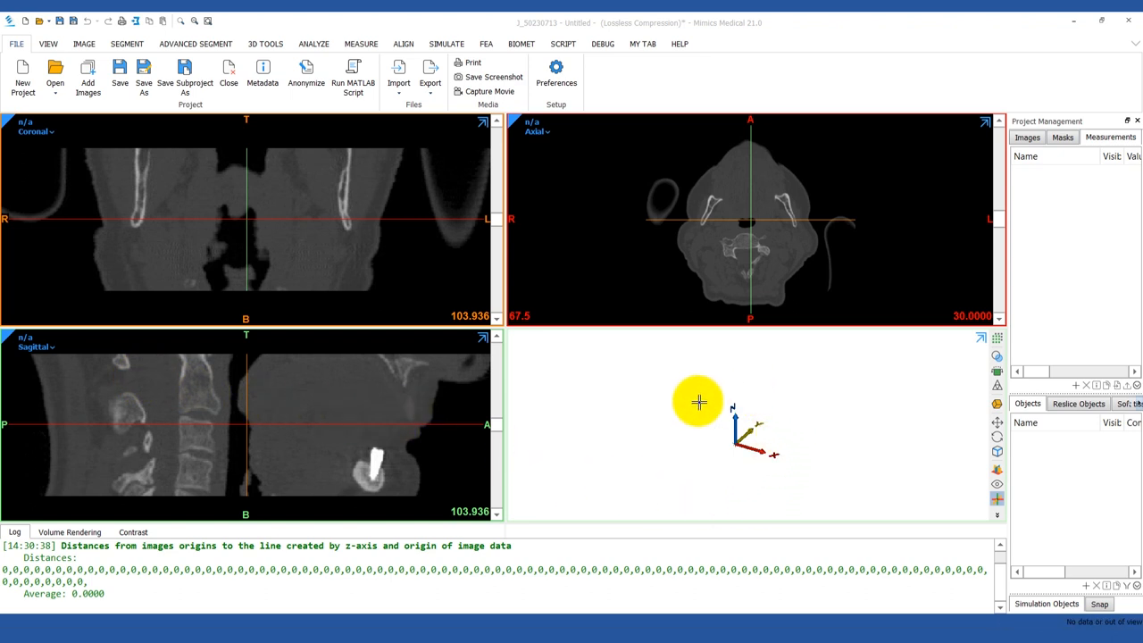
mouse_move(775, 395)
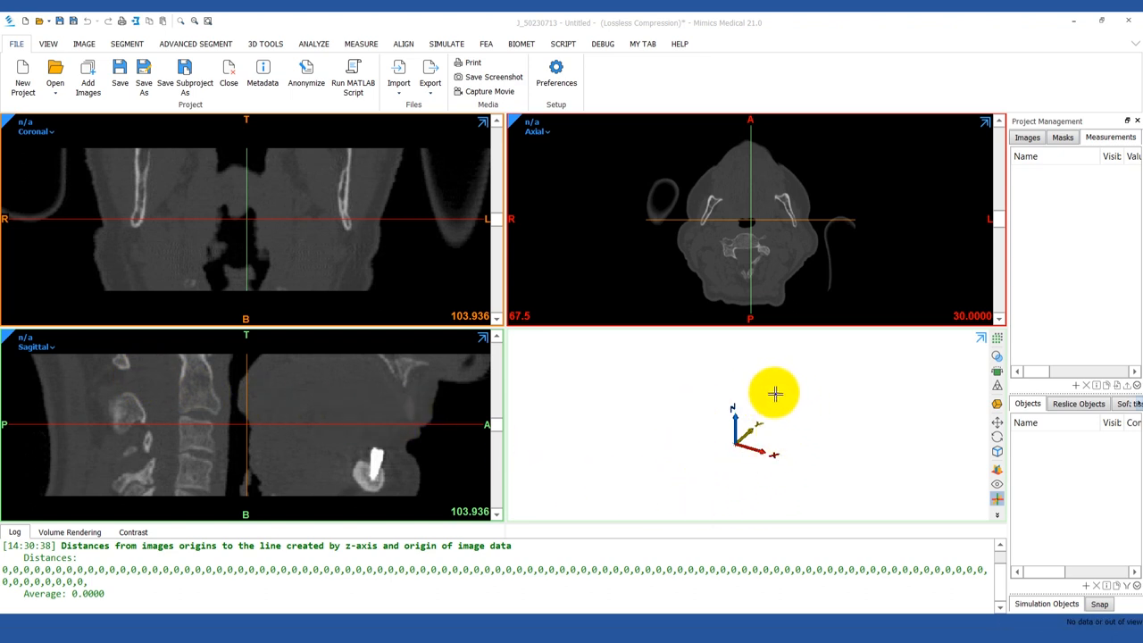
mouse_move(786, 391)
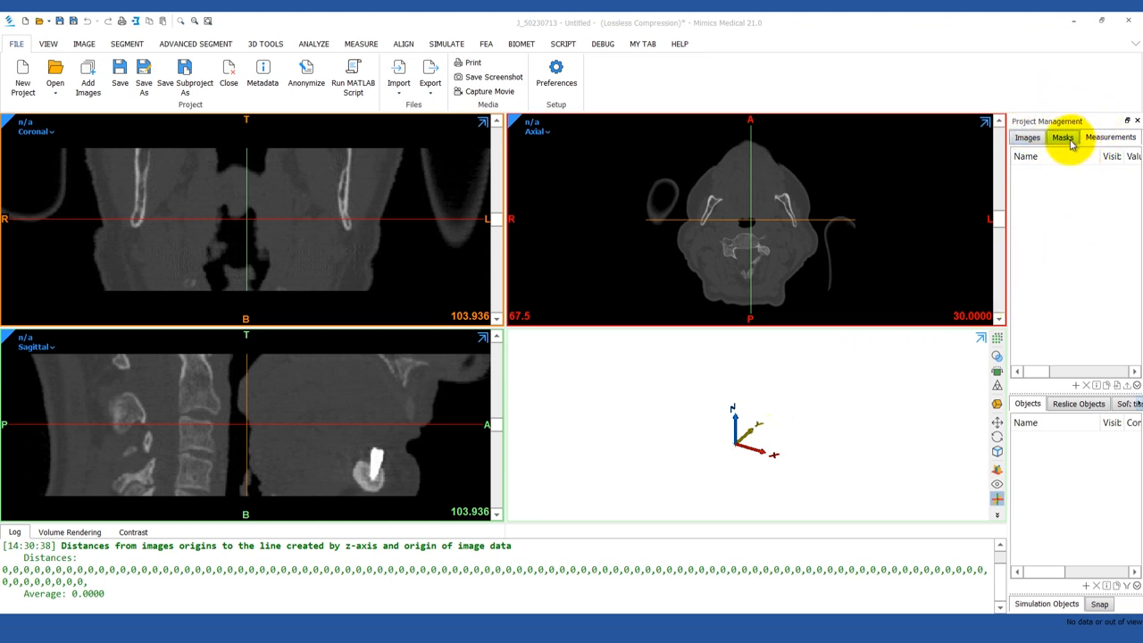
Review the loaded patient image entry and the still-empty masks list in Project Management.
left_click(1027, 136)
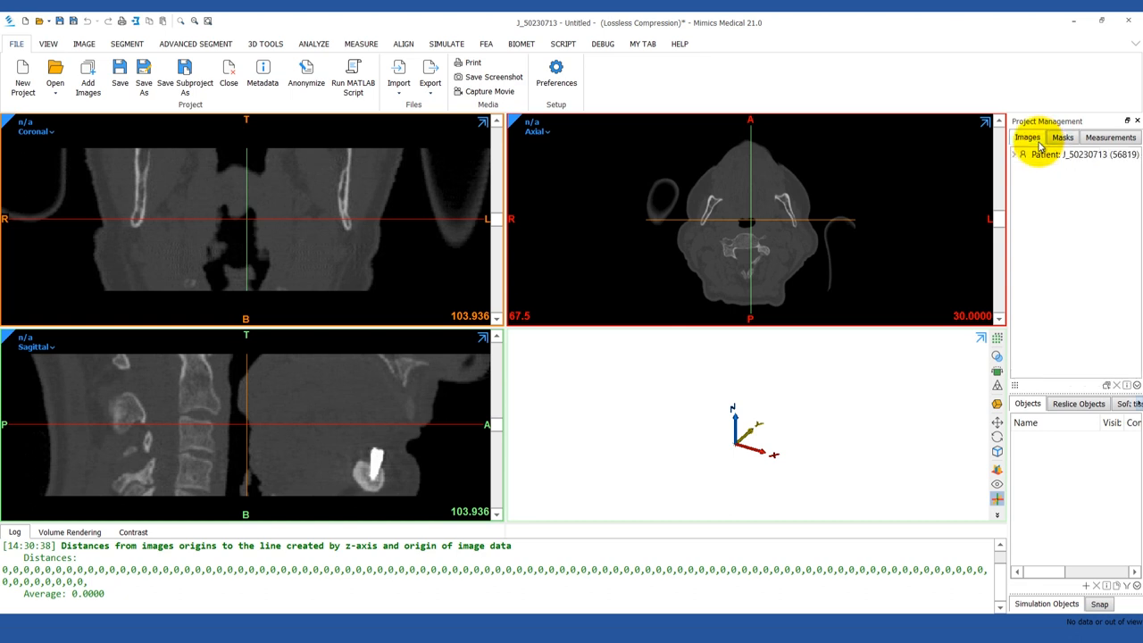
left_click(1061, 136)
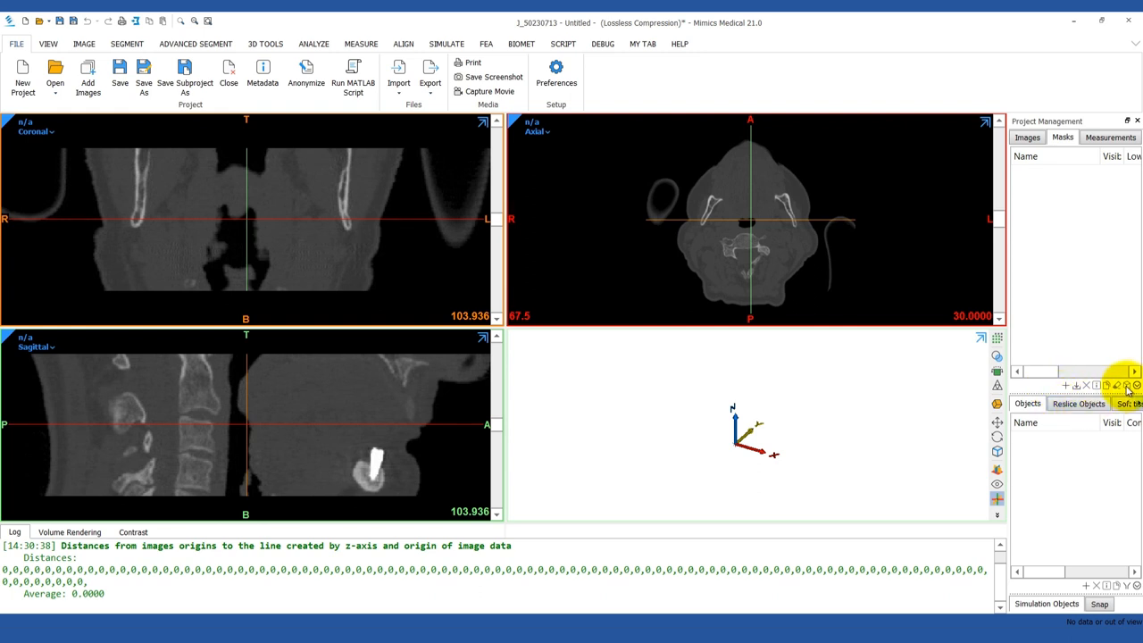
mouse_move(1127, 386)
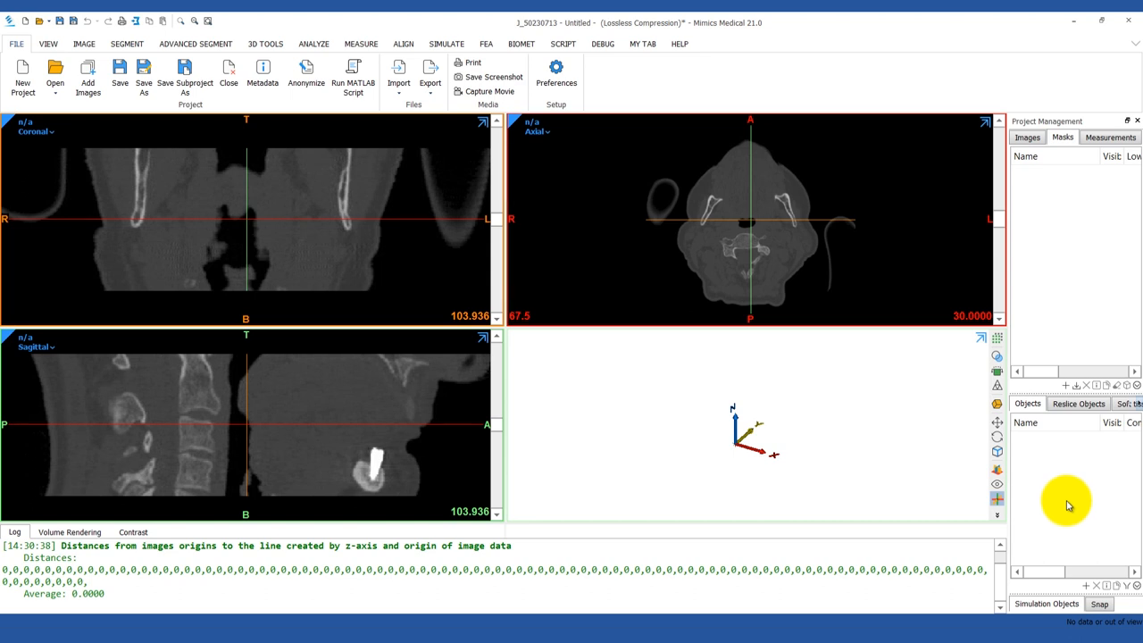
mouse_move(451, 509)
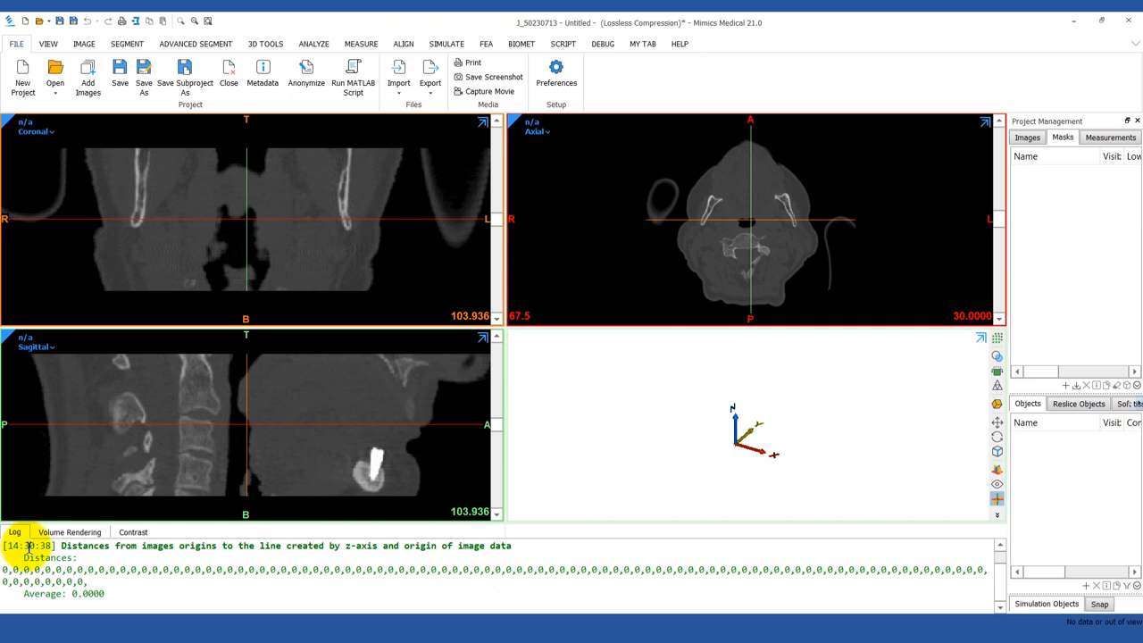
Bring up the grey-value histogram and narrow the grayscale window to raise bone/soft-tissue contrast.
left_click(132, 532)
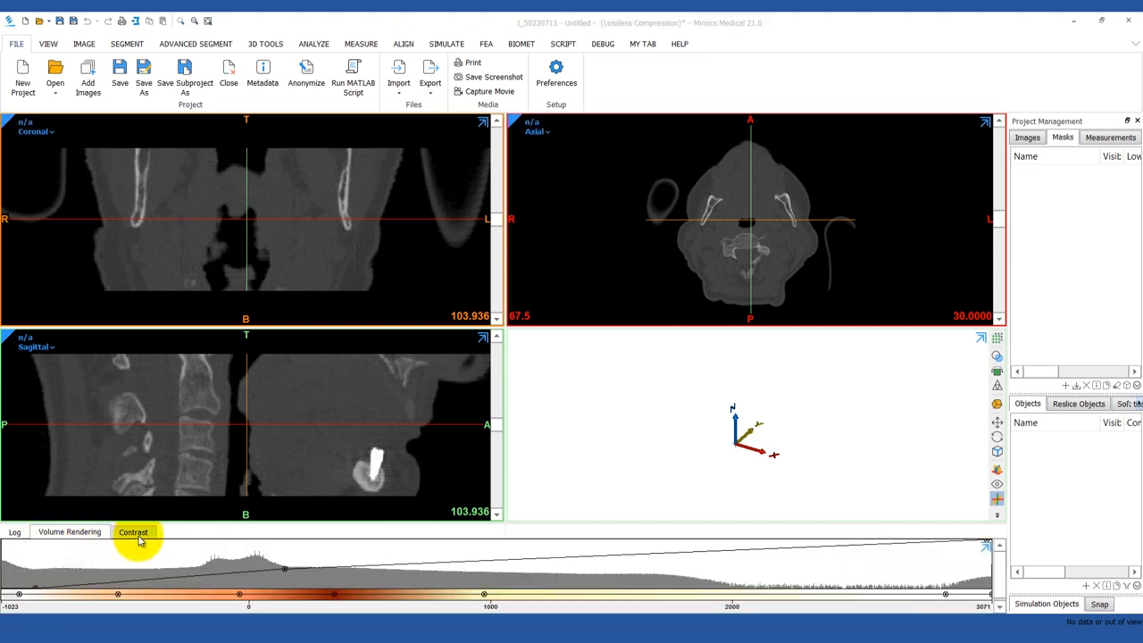
left_click(132, 532)
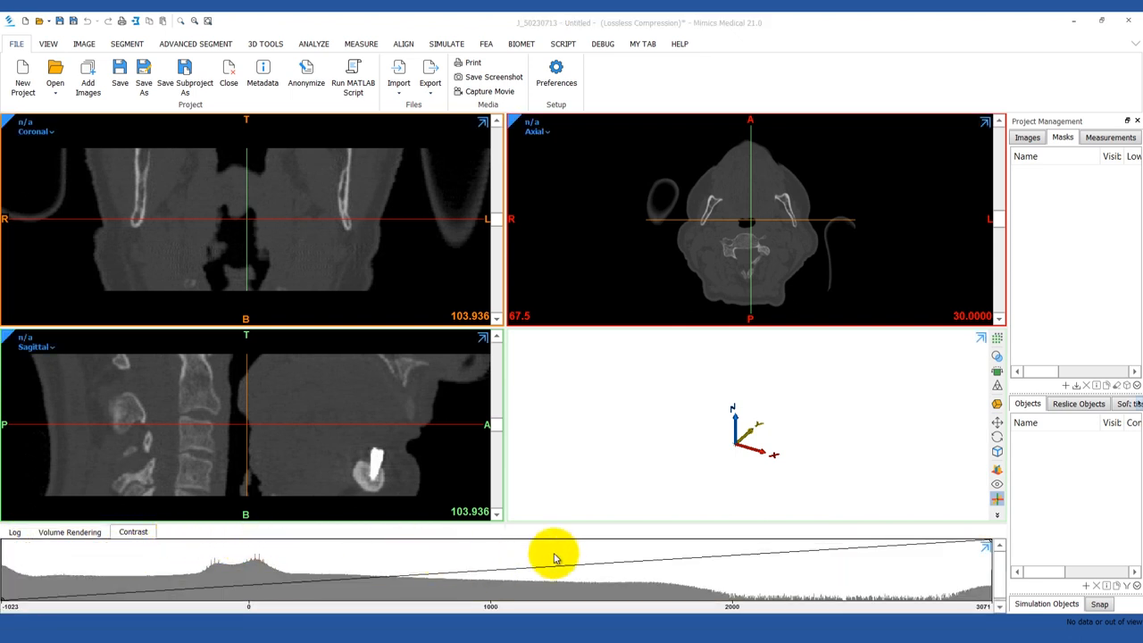
mouse_move(641, 521)
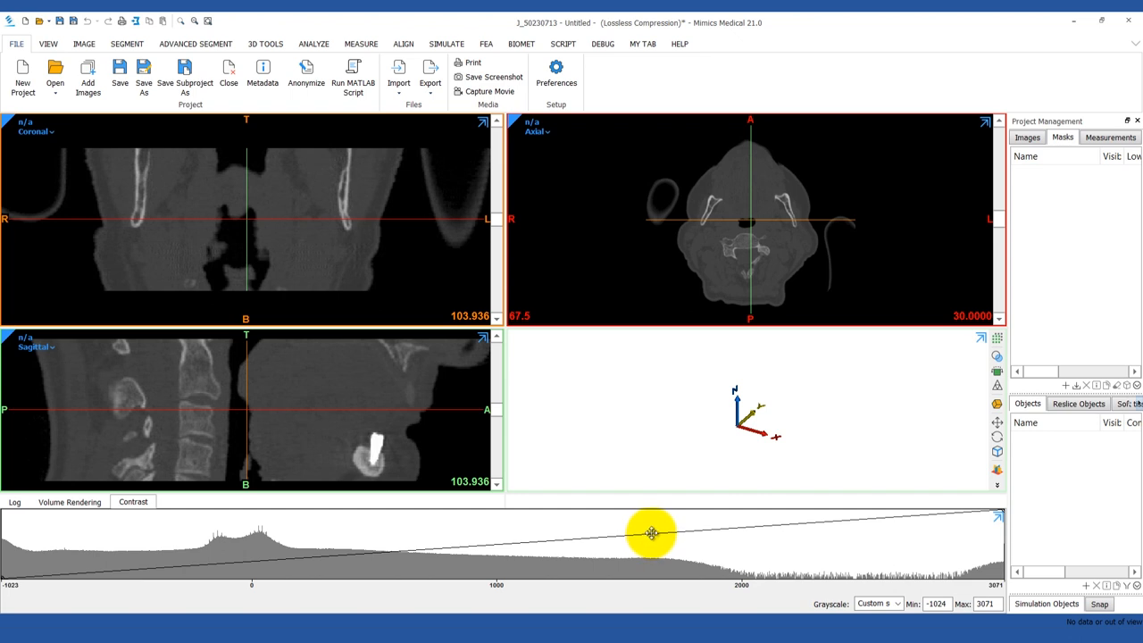
left_click_drag(650, 532, 638, 521)
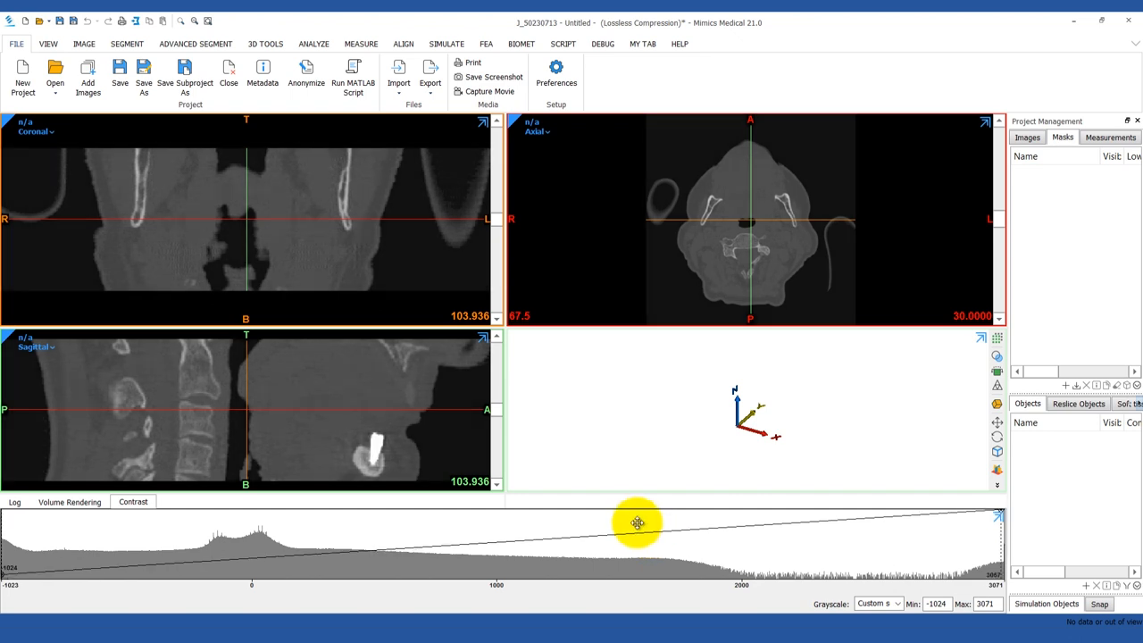
left_click_drag(639, 521, 525, 509)
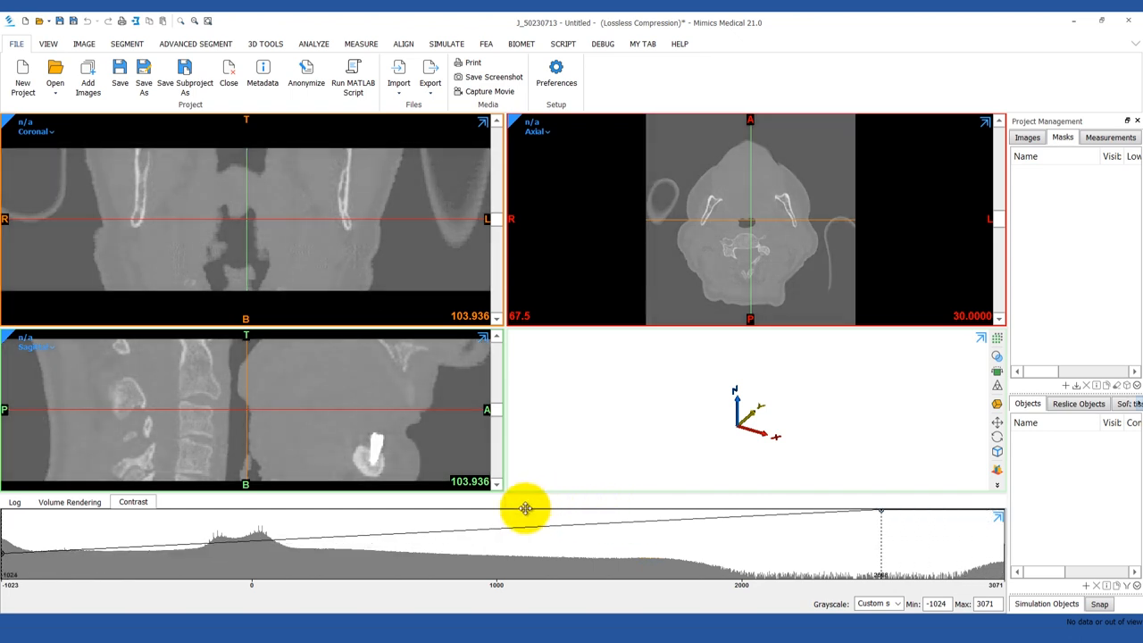
left_click_drag(525, 509, 571, 527)
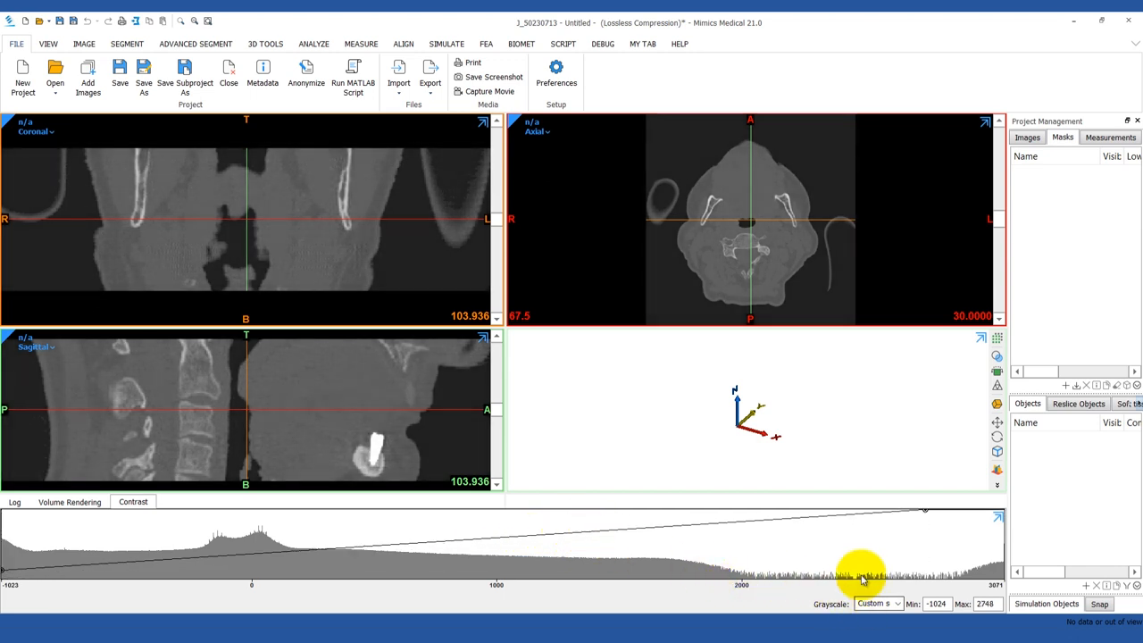
Keep the Custom grayscale scale and tighten the contrast window further to emphasise bone.
left_click(897, 604)
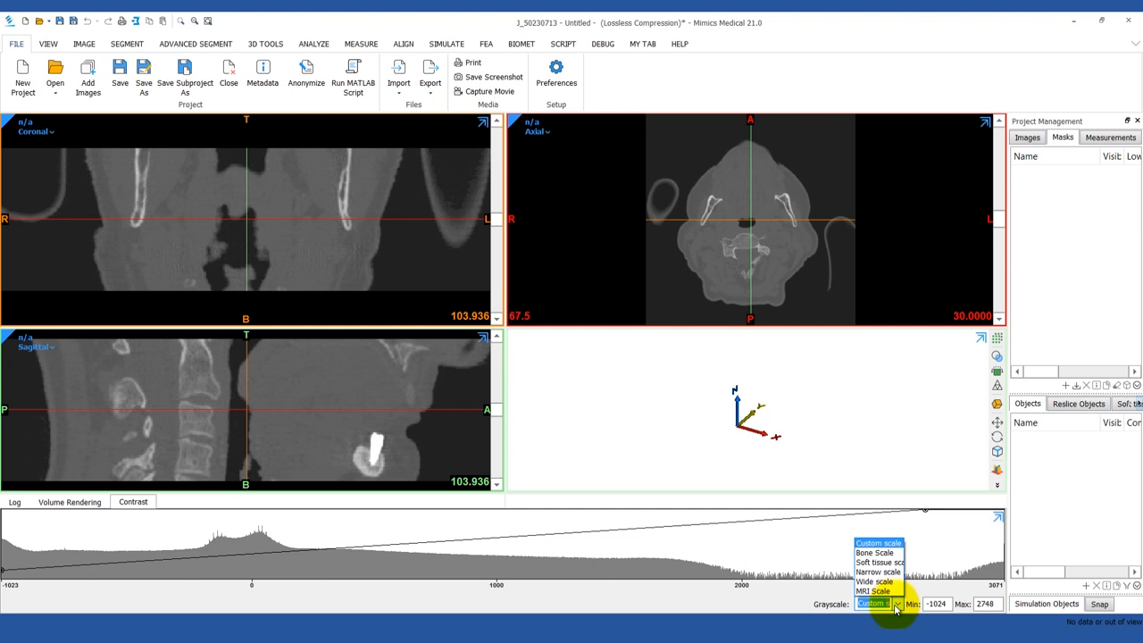
left_click(875, 552)
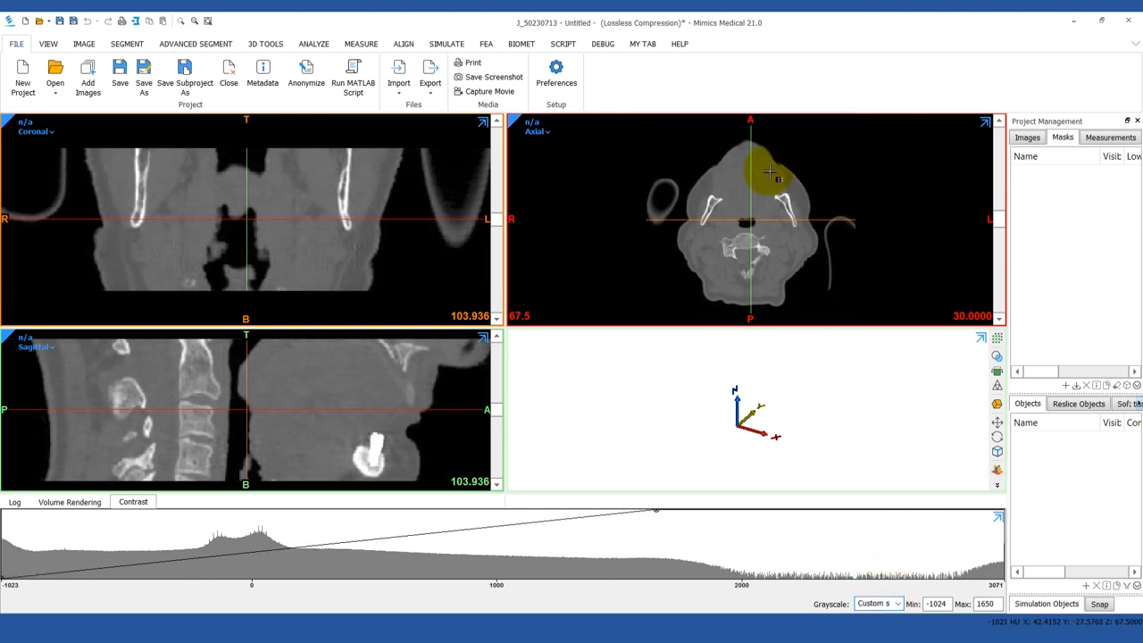
left_click_drag(658, 509, 444, 509)
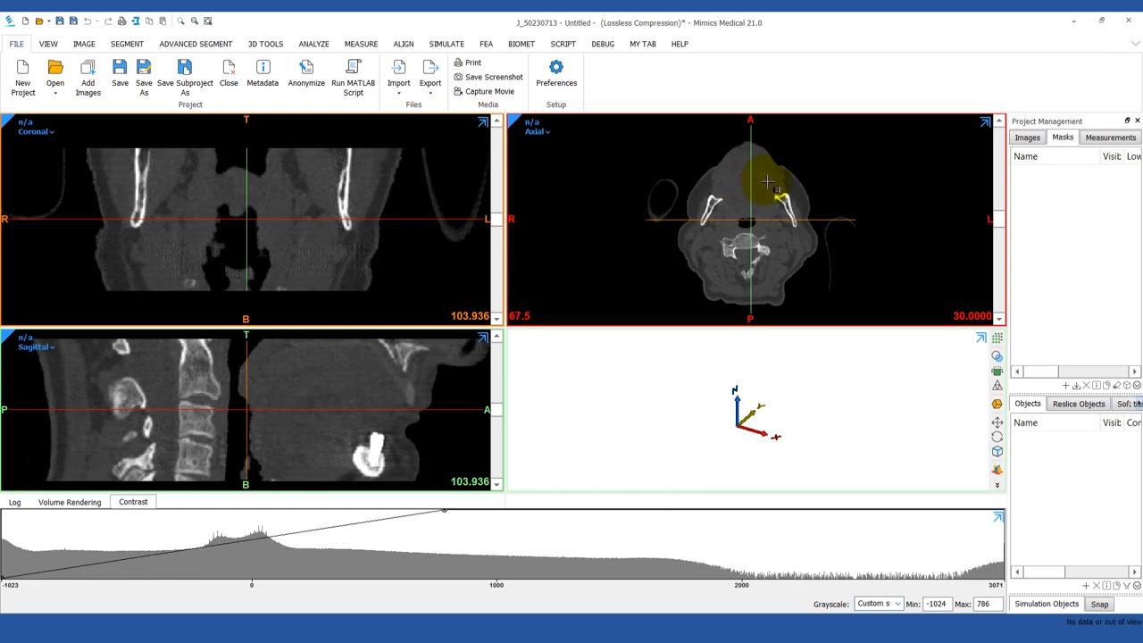
left_click_drag(445, 511, 600, 511)
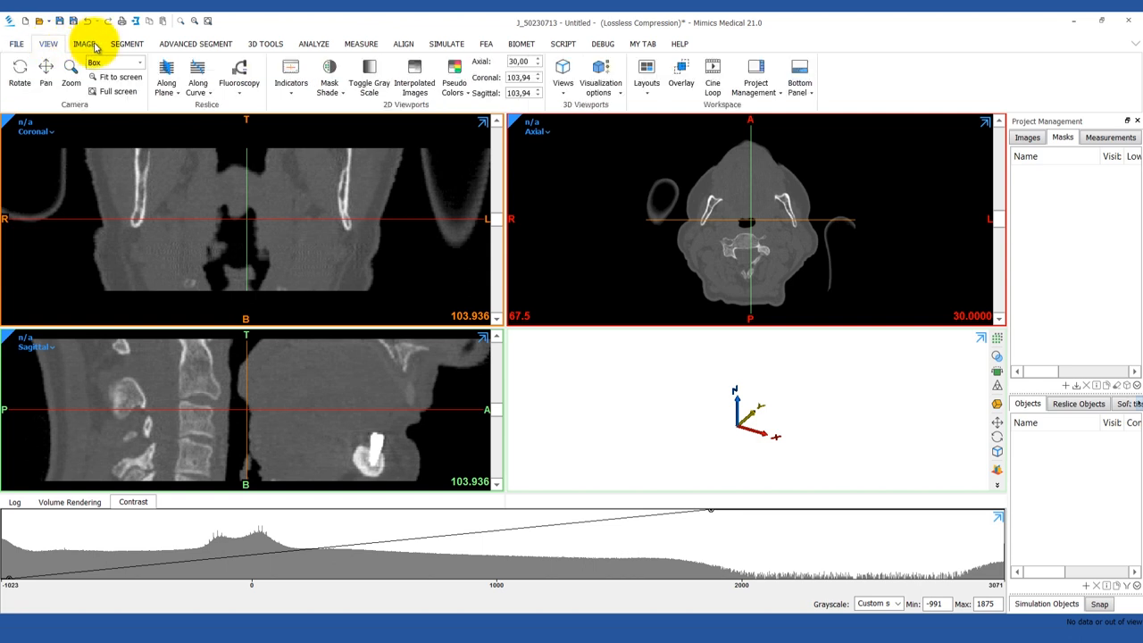
Browse the segmentation tool sets, then zoom into a boxed region of the coronal view.
left_click(196, 43)
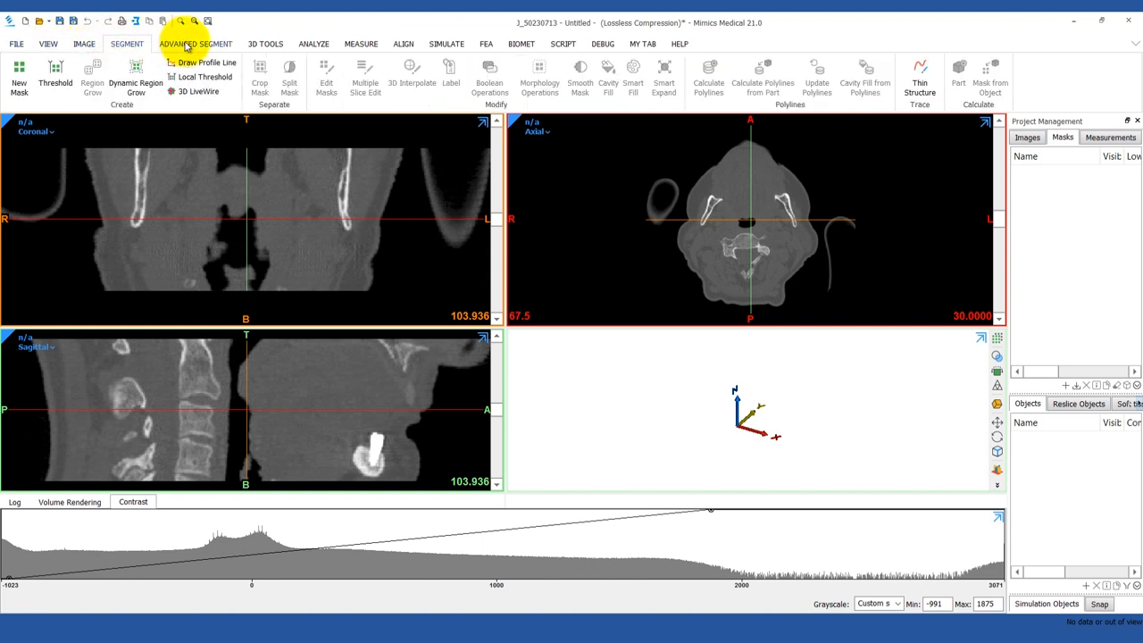
left_click(196, 43)
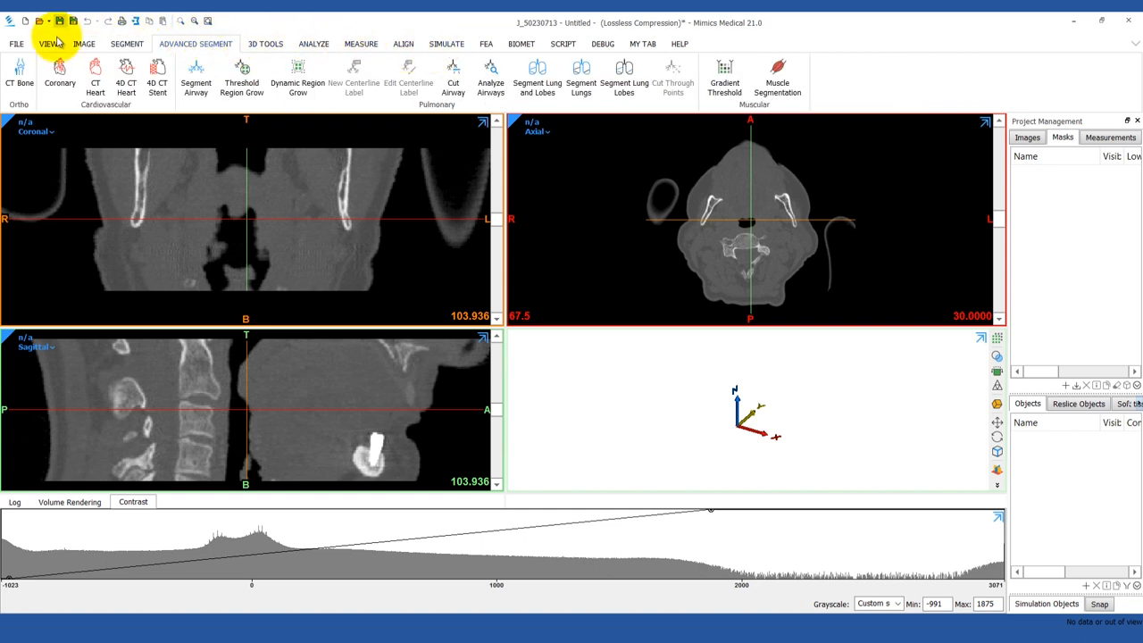
left_click(48, 43)
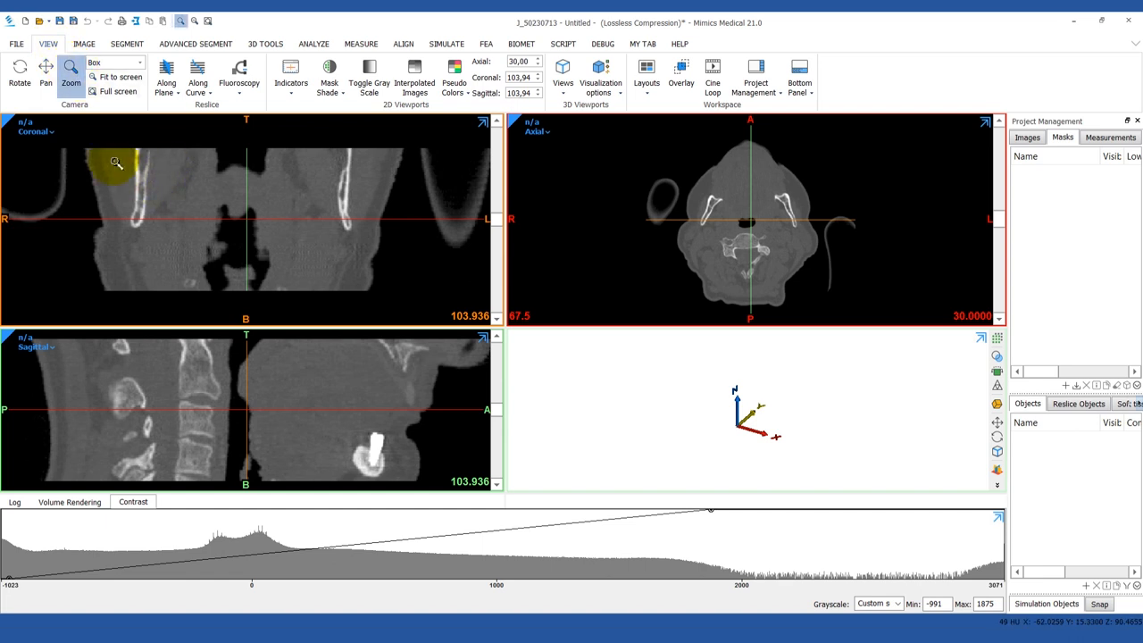
left_click_drag(116, 164, 217, 254)
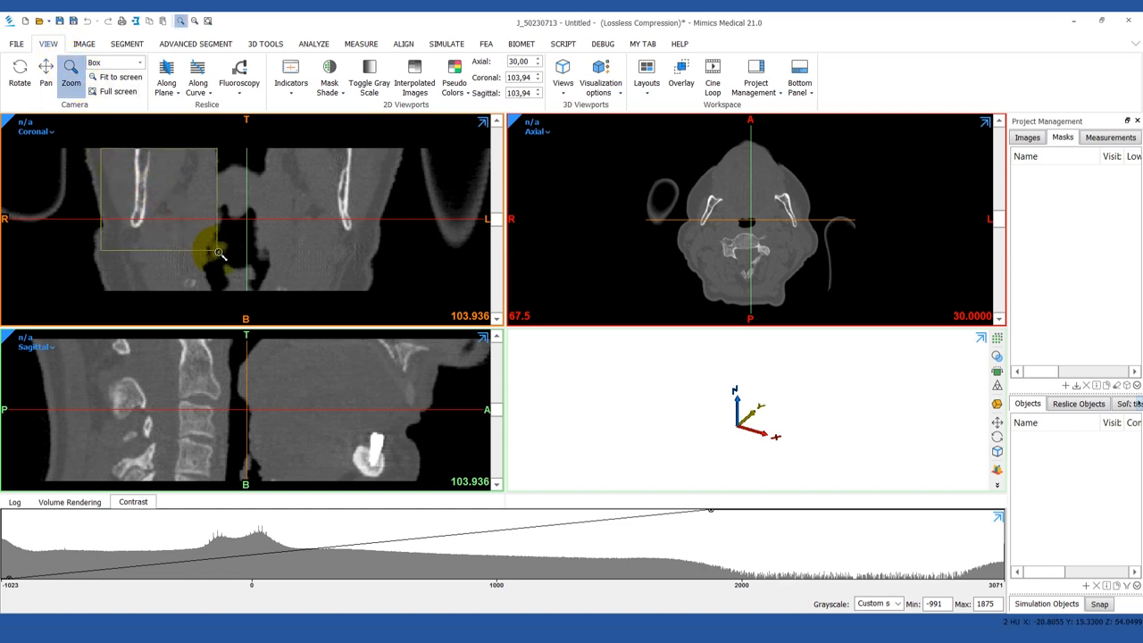
left_click(122, 77)
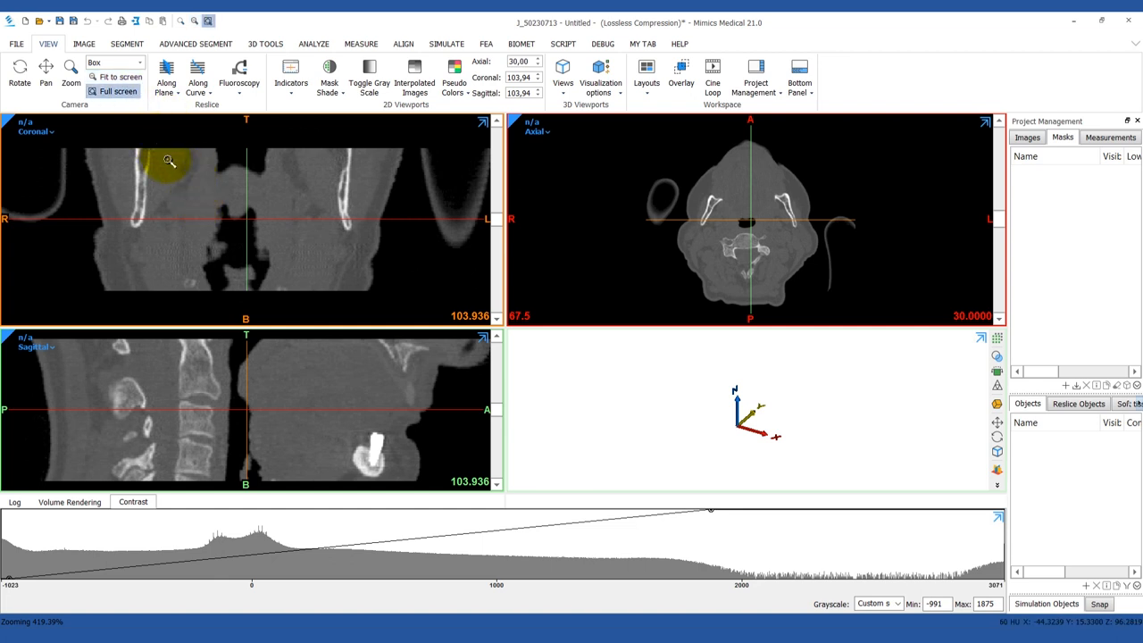
Enlarge the coronal view to full screen and switch to the Pan tool from its context menu.
left_click(118, 91)
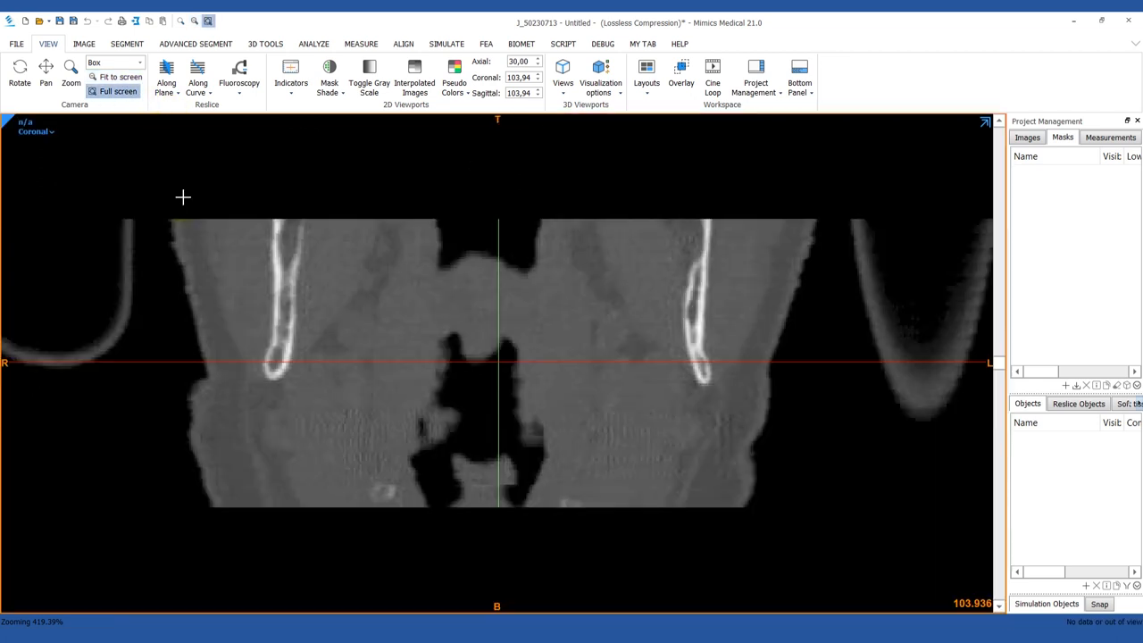
right_click(411, 337)
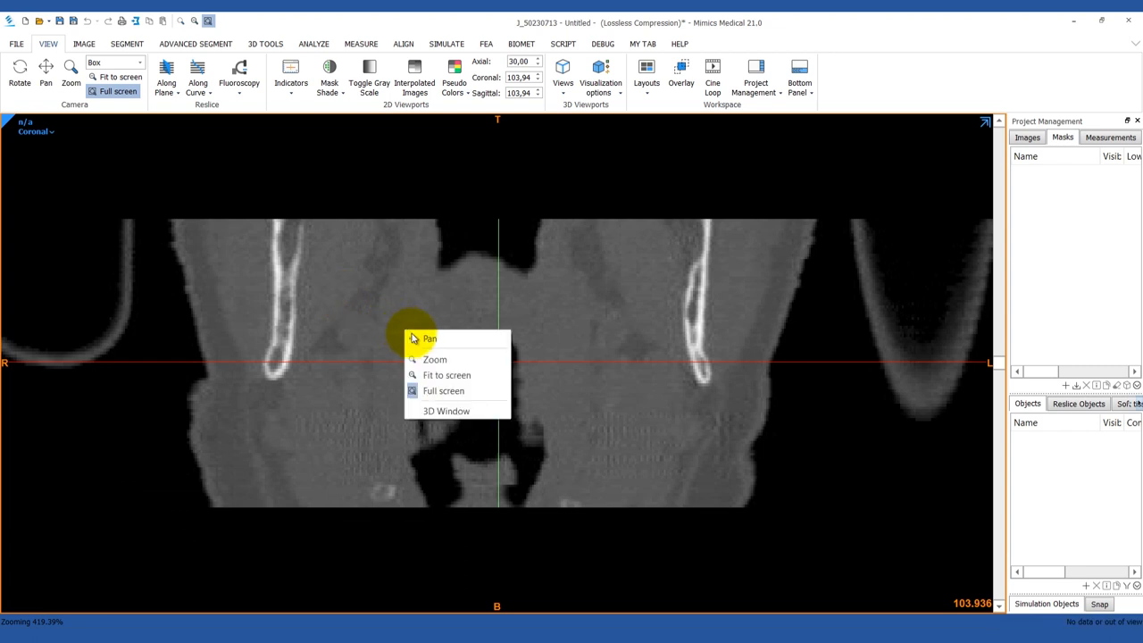
left_click(443, 390)
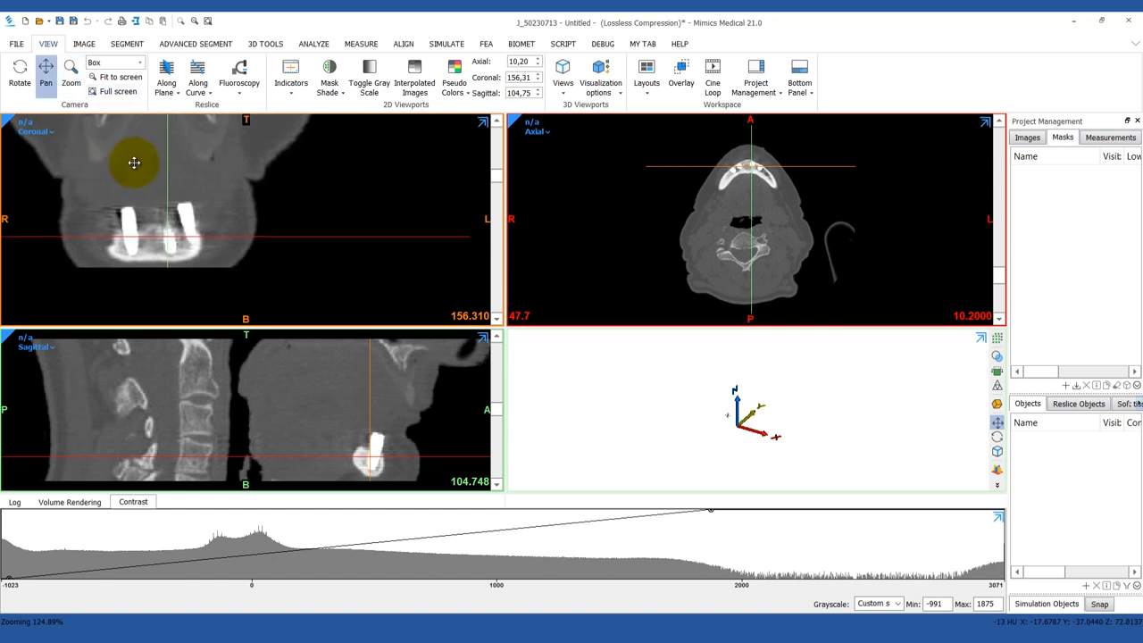
Drag the coronal image until the bright dental implants sit near its horizontal centre.
left_click_drag(134, 163, 318, 175)
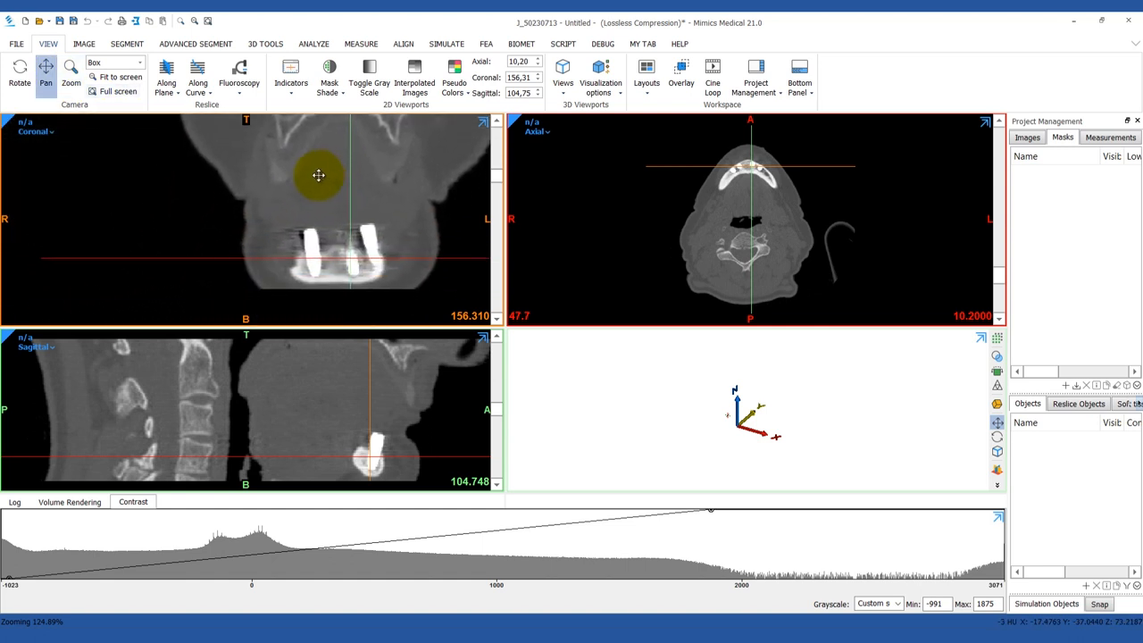
left_click_drag(318, 175, 214, 205)
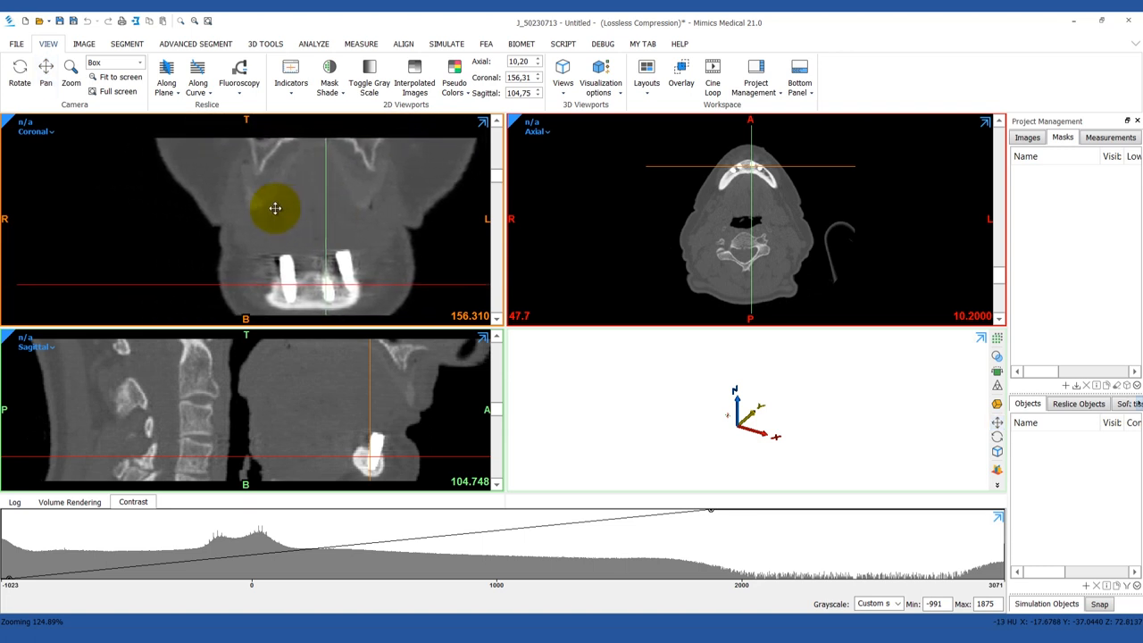
left_click_drag(275, 208, 229, 207)
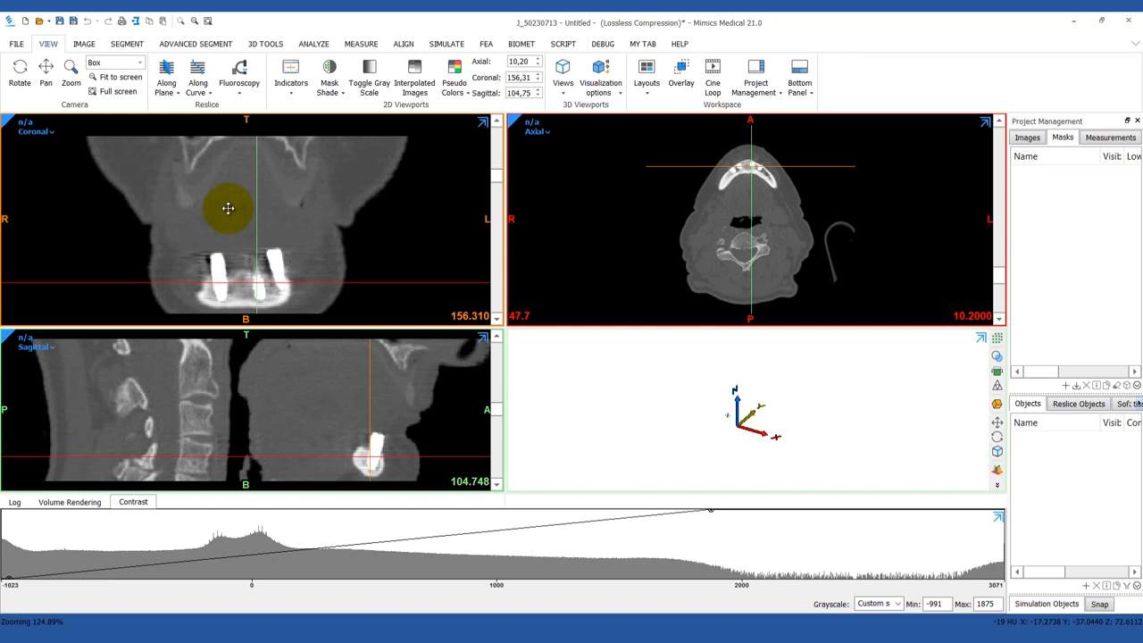
mouse_move(475, 174)
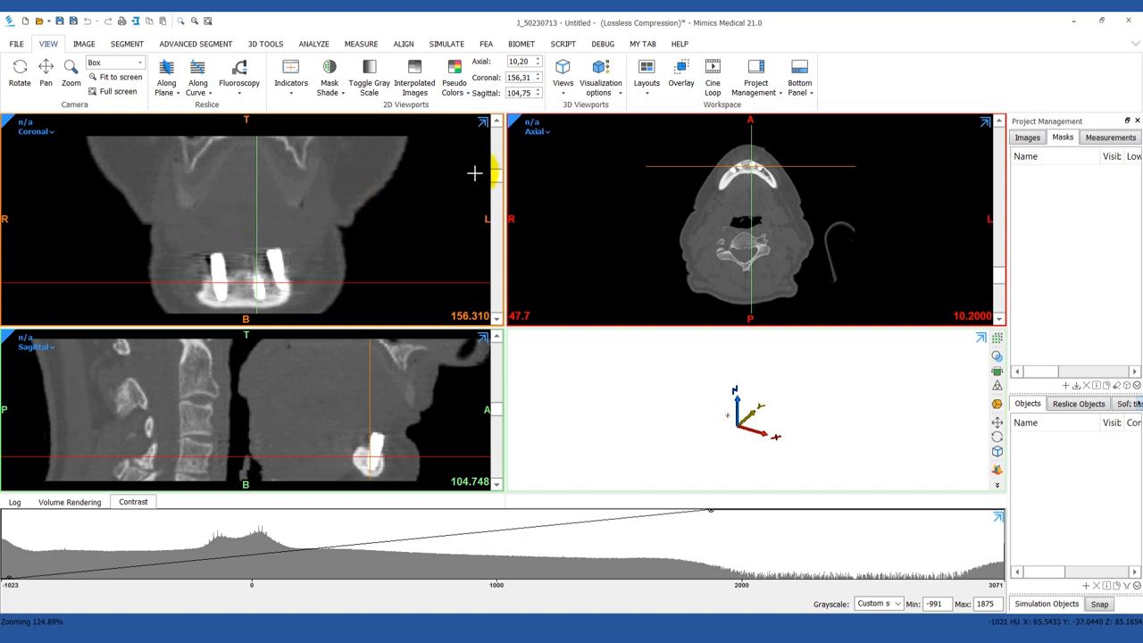